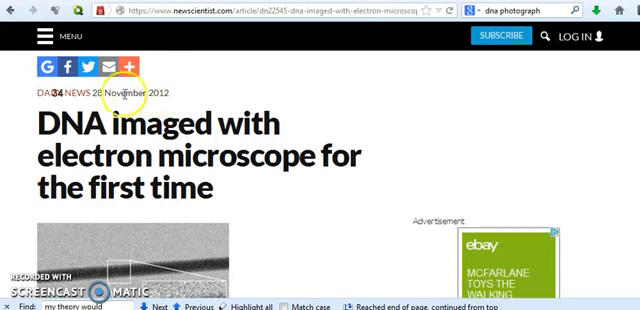
pyautogui.moveTo(96, 96)
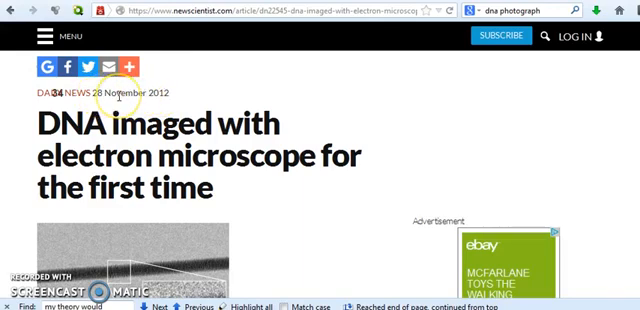
# Step: Scroll the electron-microscope DNA article from the headline past the DNA thread image to the silicon-pillar image and first paragraph
pyautogui.scroll(-3)
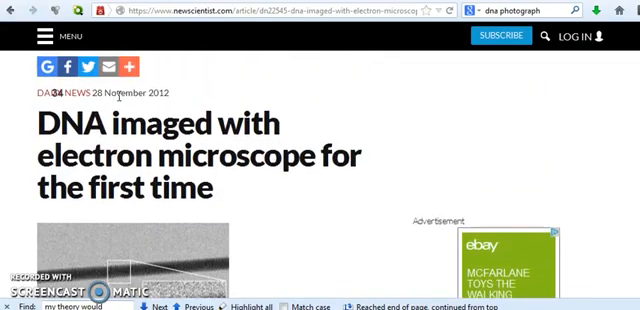
pyautogui.scroll(-3)
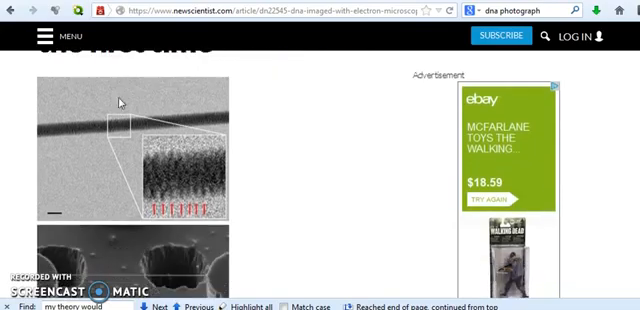
pyautogui.scroll(-3)
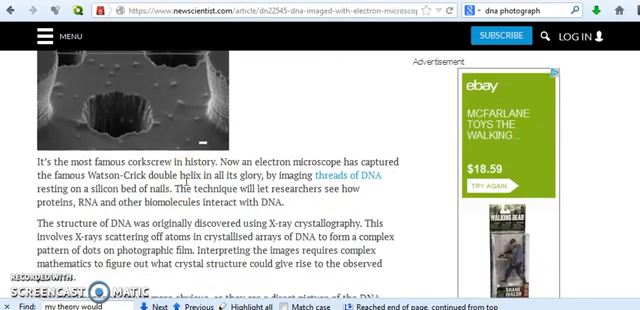
pyautogui.scroll(-3)
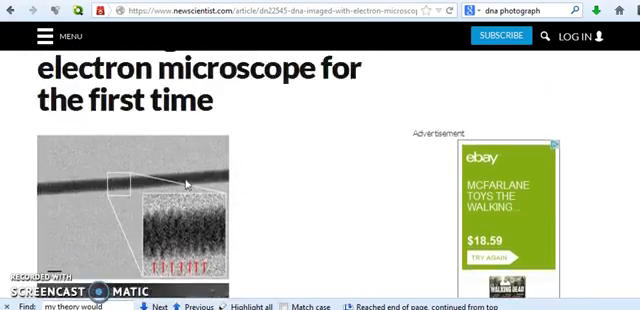
pyautogui.scroll(-3)
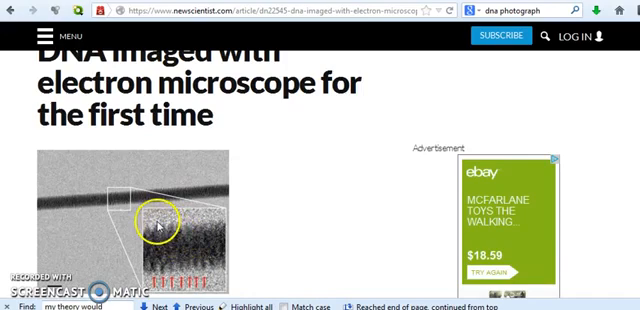
pyautogui.moveTo(196, 228)
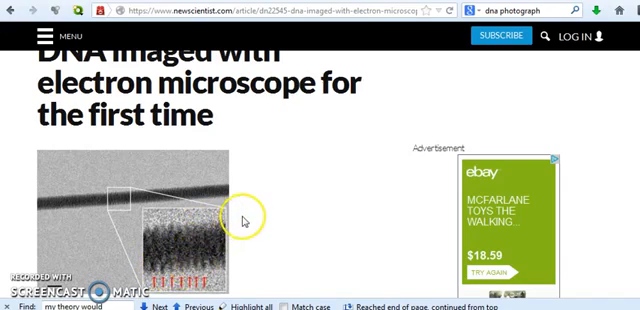
pyautogui.scroll(-3)
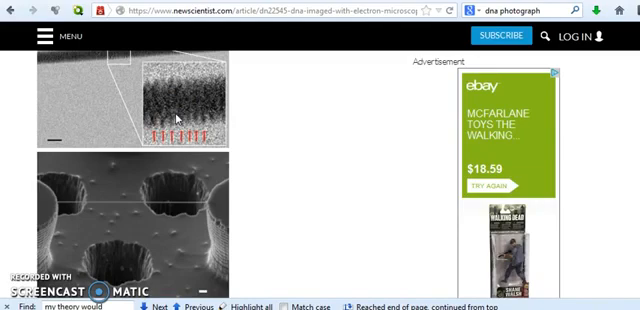
pyautogui.scroll(-3)
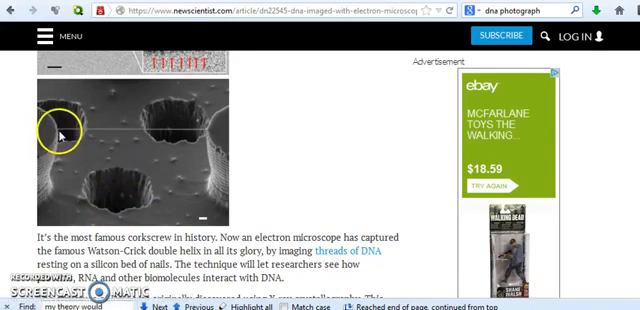
pyautogui.moveTo(168, 130)
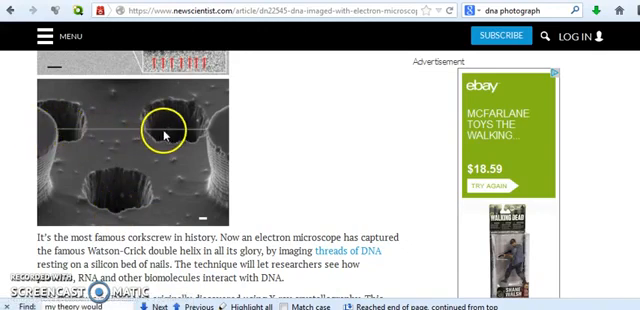
pyautogui.moveTo(170, 136)
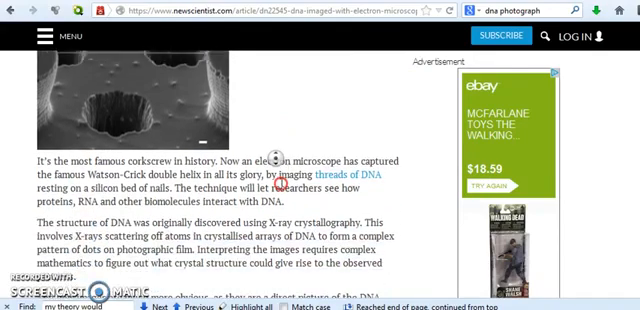
# Step: Scroll through the article's body paragraphs down to the 'DNA cords' heading
pyautogui.scroll(-3)
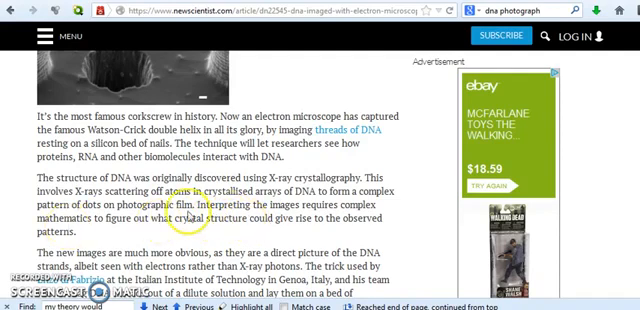
pyautogui.moveTo(192, 216)
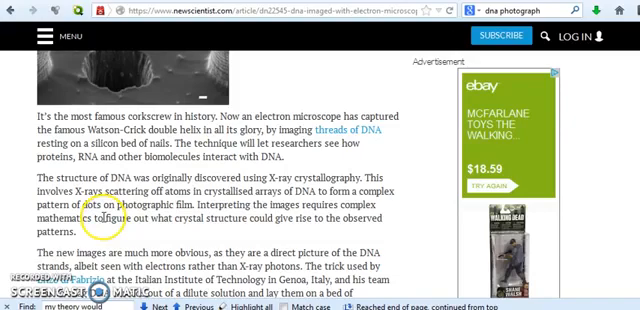
pyautogui.scroll(-3)
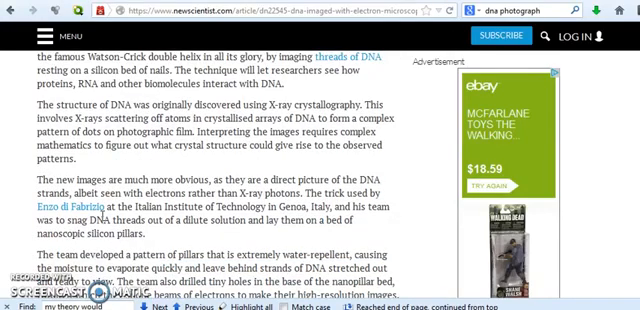
pyautogui.scroll(-3)
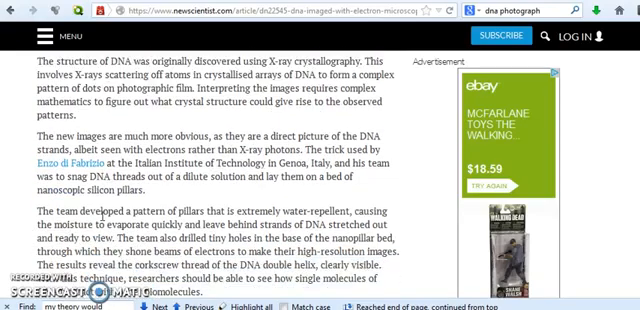
pyautogui.scroll(-3)
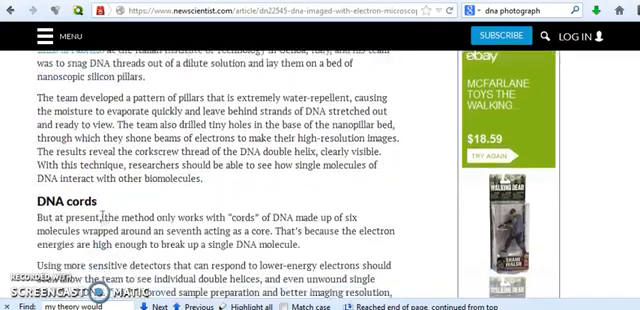
pyautogui.scroll(-3)
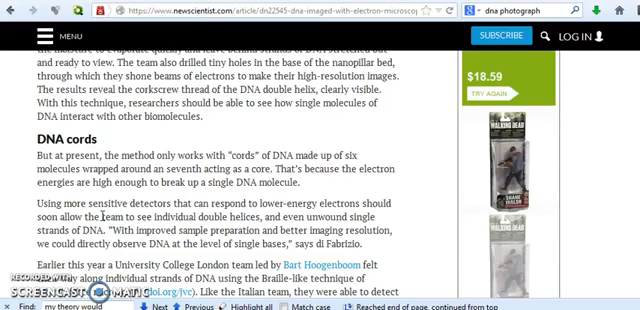
pyautogui.scroll(-3)
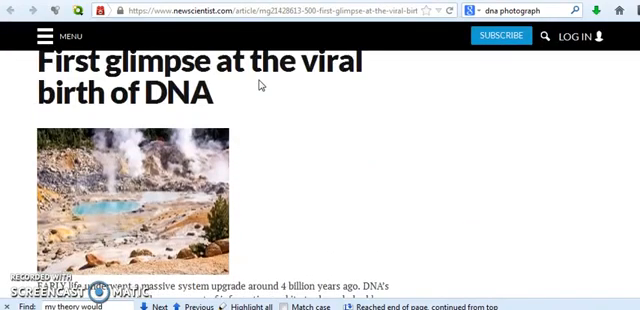
# Step: Scroll the 'First glimpse at the viral birth of DNA' article down to its premium subscribe-to-continue notice
pyautogui.scroll(-3)
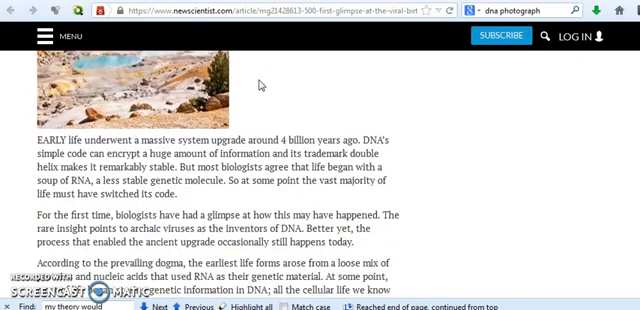
pyautogui.scroll(-3)
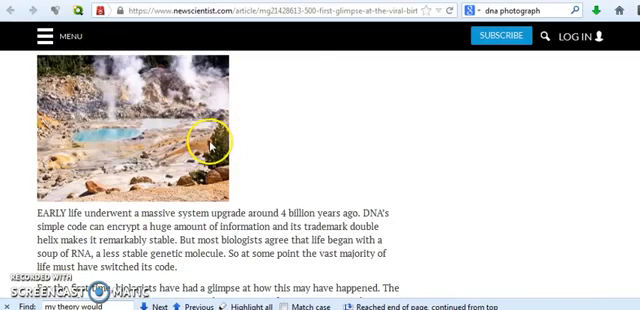
pyautogui.scroll(-3)
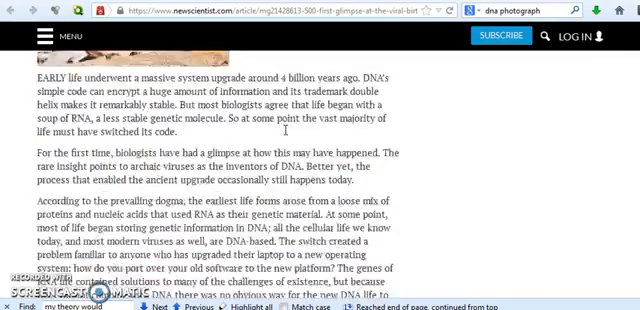
pyautogui.scroll(-3)
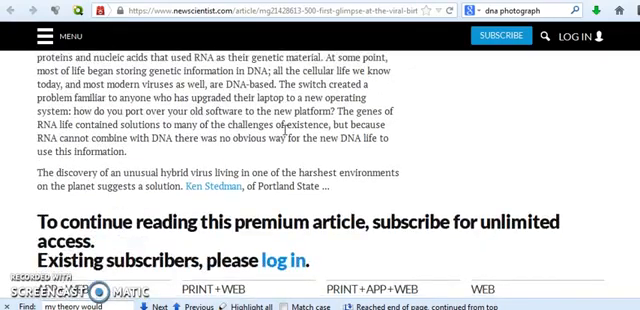
pyautogui.scroll(-3)
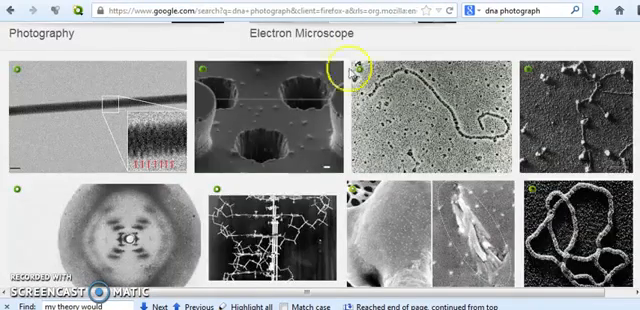
pyautogui.moveTo(388, 124)
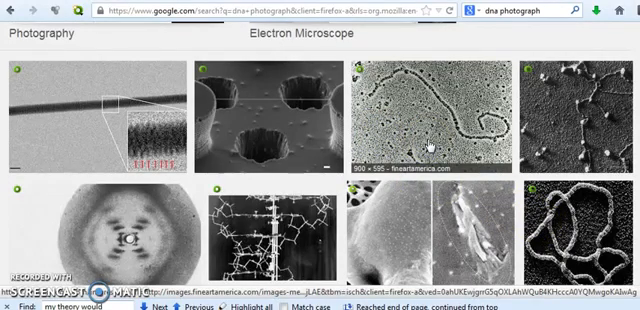
pyautogui.moveTo(424, 144)
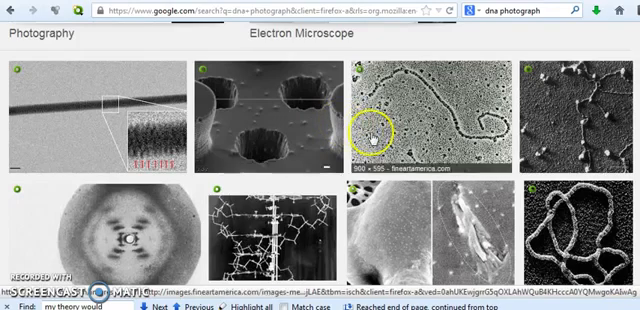
# Step: Scroll a few rows further down the 'dna photograph' Google Images grid of DNA pictures and micrographs
pyautogui.scroll(-3)
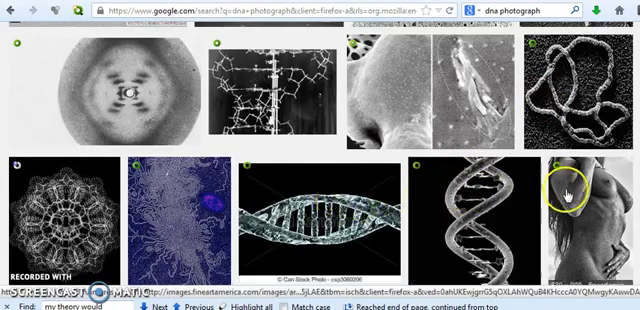
pyautogui.scroll(-3)
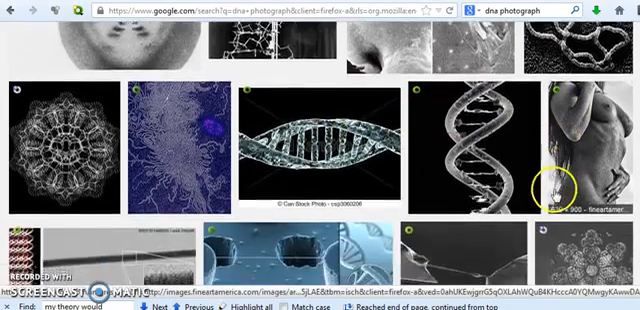
pyautogui.scroll(-3)
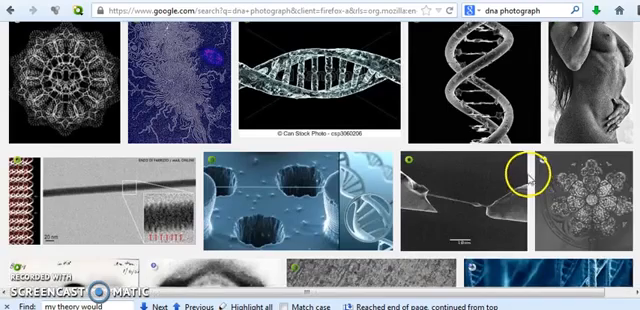
pyautogui.scroll(-3)
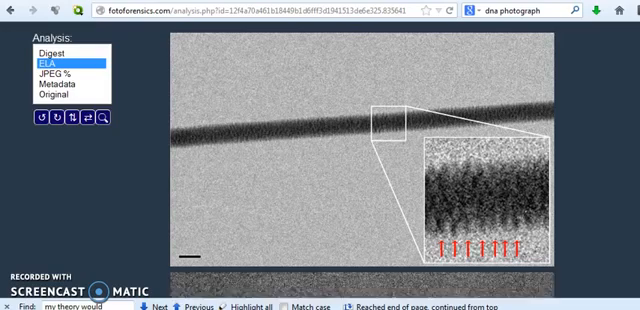
pyautogui.moveTo(40, 158)
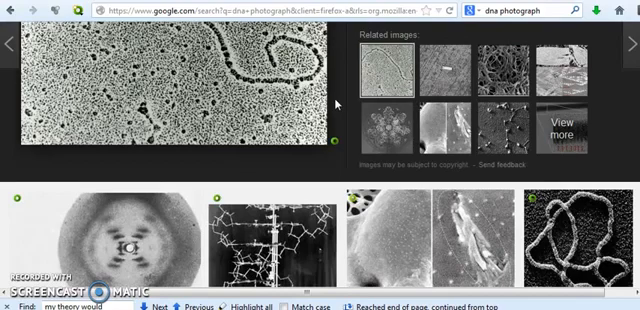
pyautogui.scroll(-3)
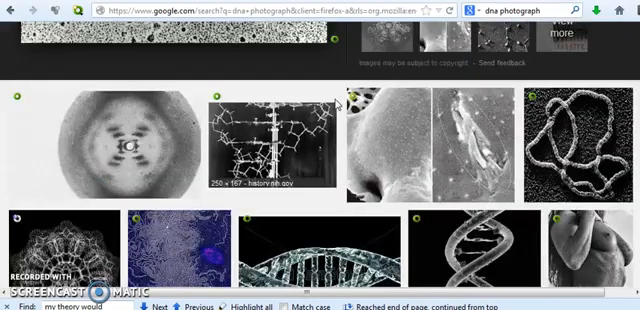
pyautogui.scroll(-3)
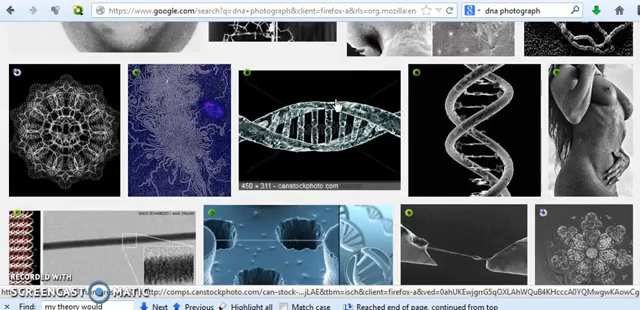
pyautogui.scroll(-3)
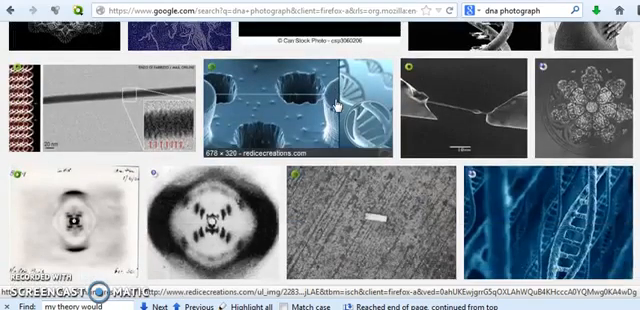
pyautogui.moveTo(338, 108)
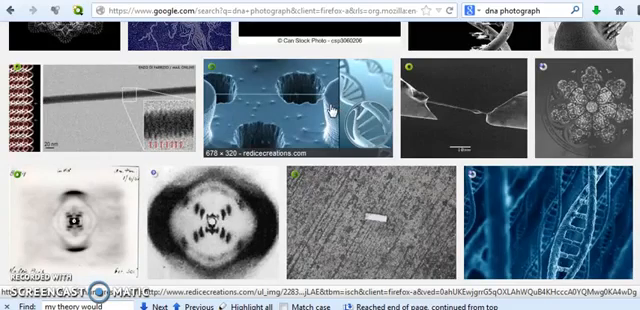
pyautogui.scroll(-3)
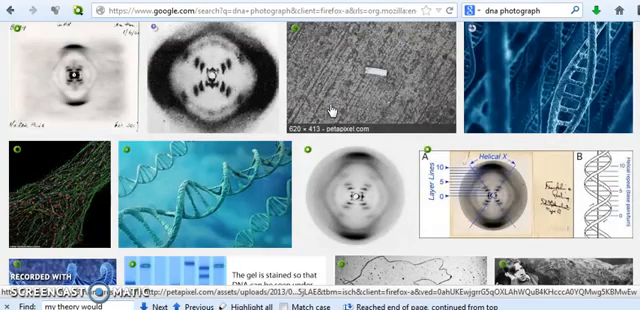
pyautogui.scroll(-3)
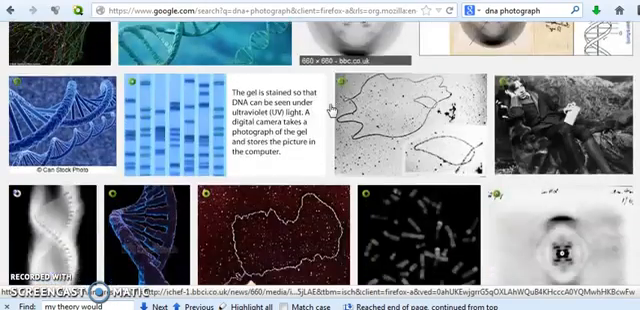
pyautogui.scroll(-3)
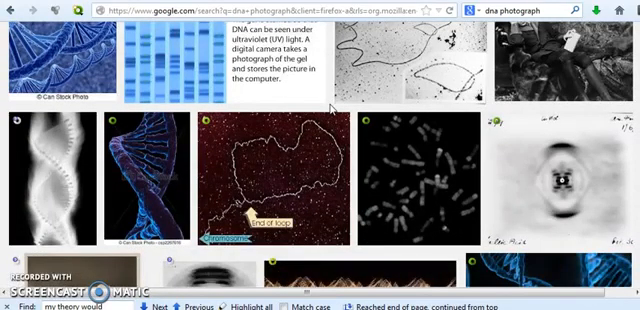
pyautogui.scroll(-3)
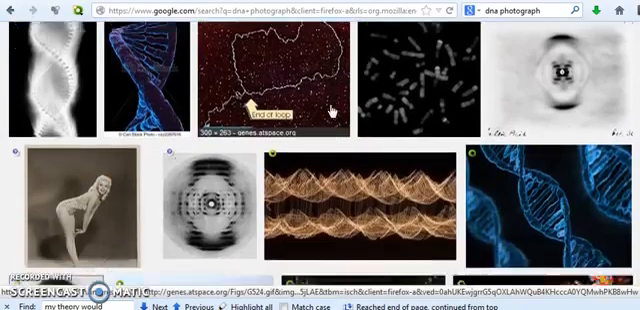
pyautogui.scroll(-3)
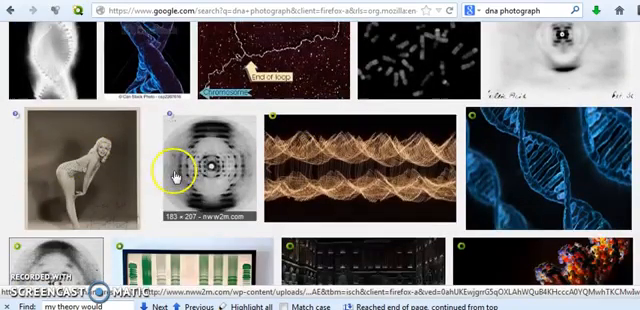
pyautogui.scroll(-3)
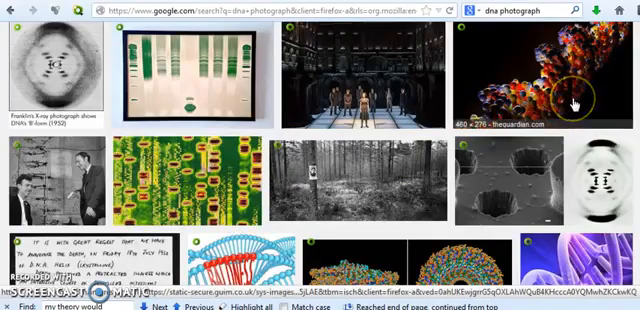
pyautogui.scroll(-3)
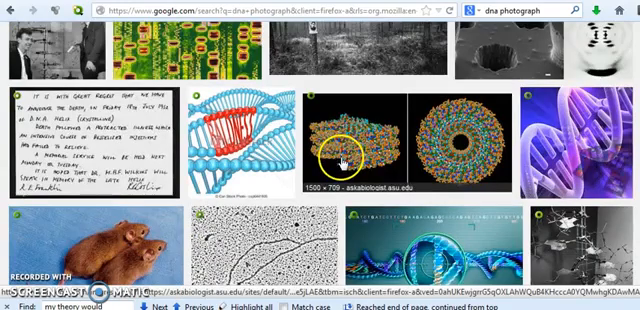
pyautogui.scroll(-3)
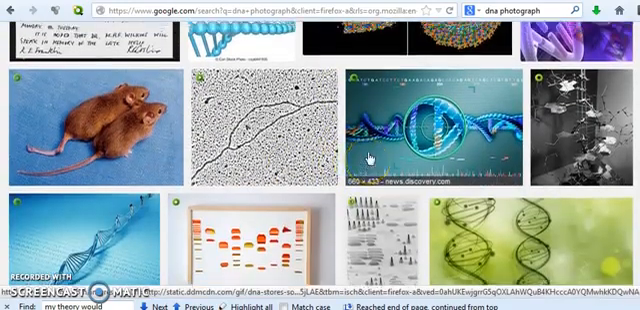
pyautogui.scroll(-3)
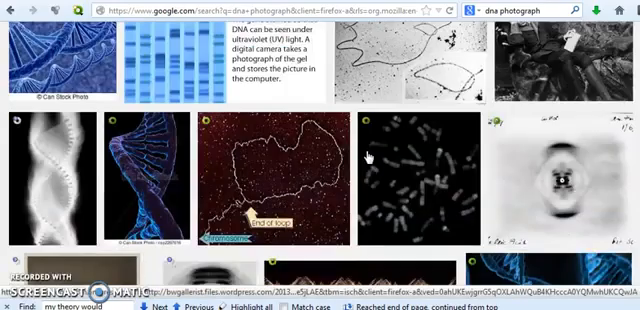
pyautogui.scroll(-3)
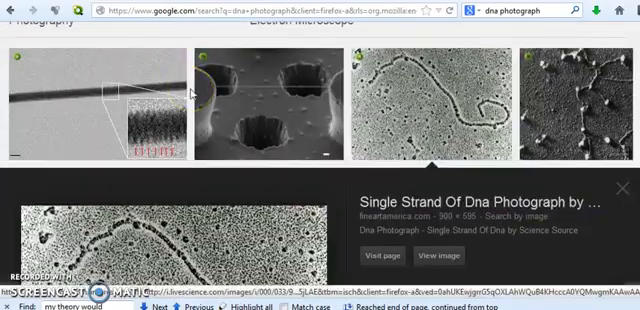
pyautogui.scroll(3)
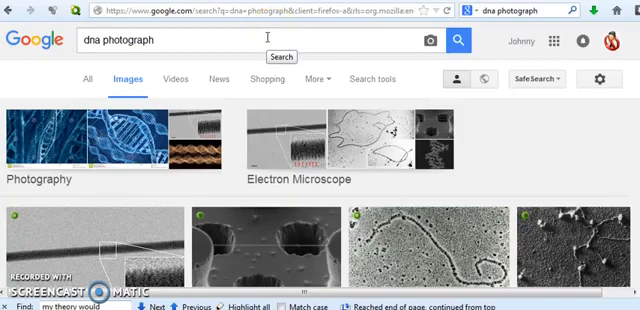
# Step: Return to the top of the 'dna photograph' image results with the topic groups and first row showing
pyautogui.click(440, 236)
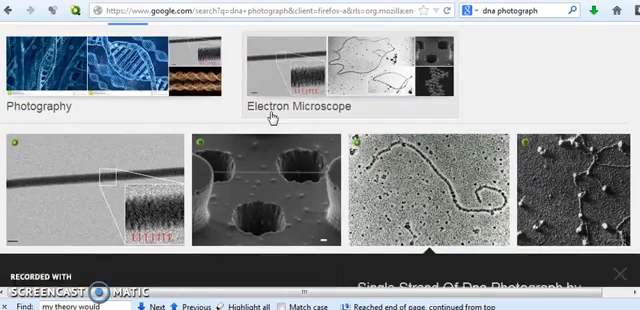
pyautogui.moveTo(212, 124)
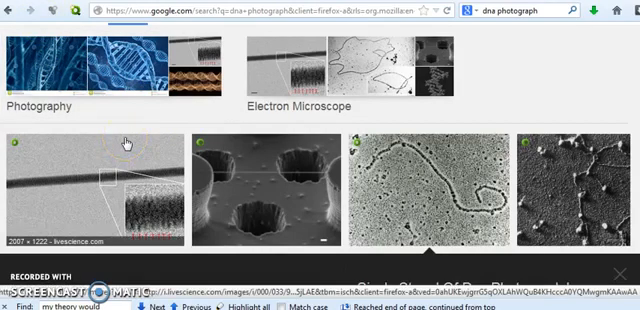
pyautogui.moveTo(572, 184)
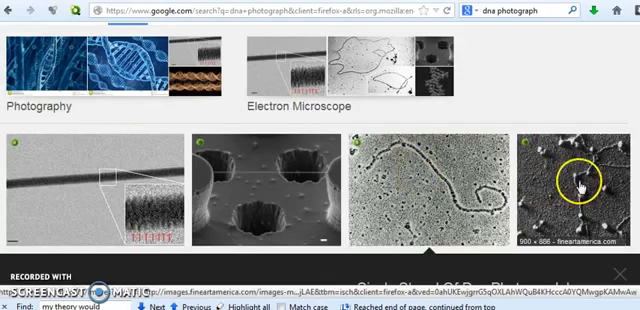
pyautogui.moveTo(496, 170)
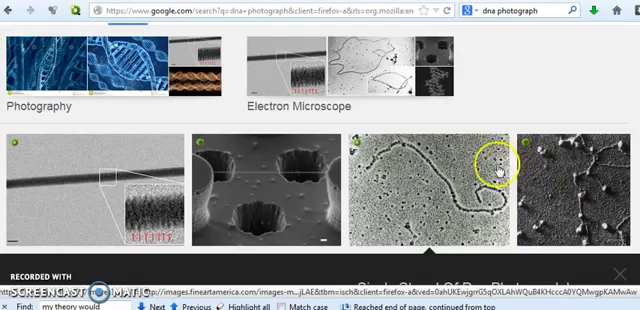